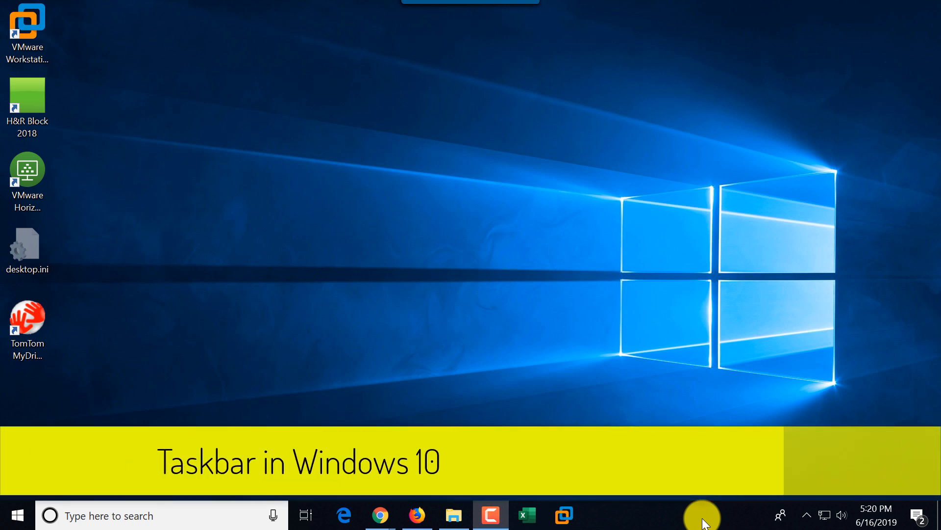
pyautogui.moveTo(857, 506)
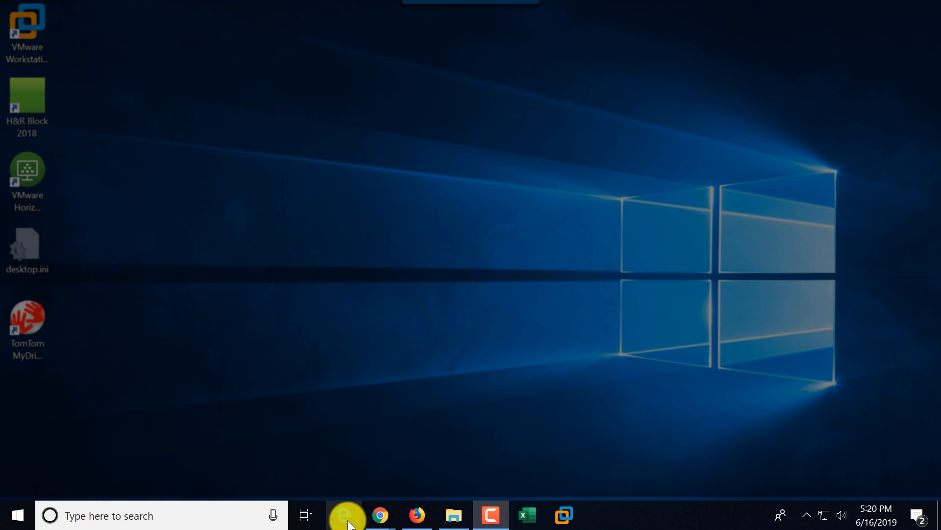
# - Launch the Edge browser to its Start page from the taskbar
pyautogui.click(343, 514)
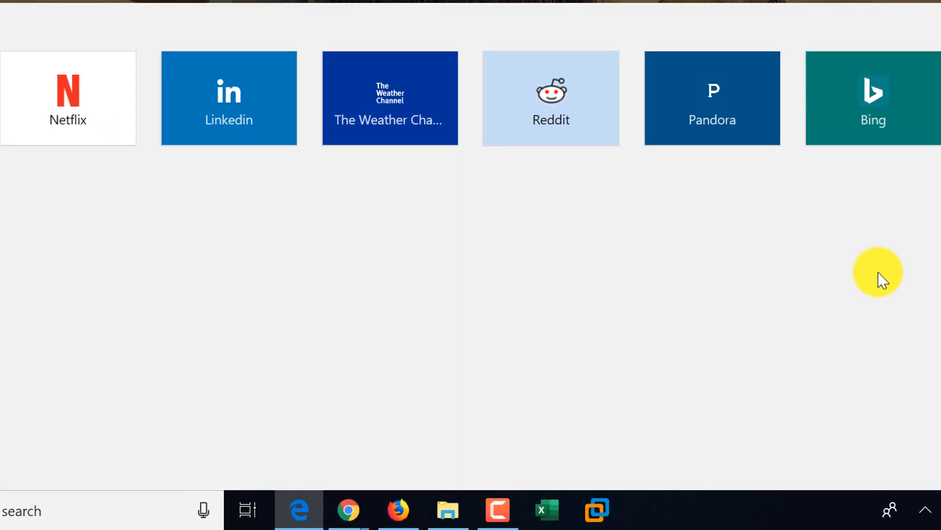
pyautogui.moveTo(398, 509)
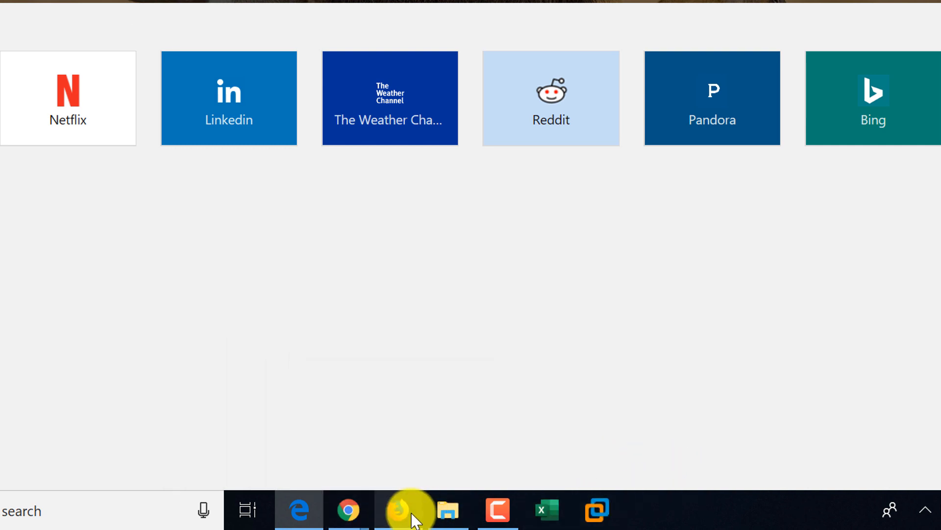
pyautogui.moveTo(398, 513)
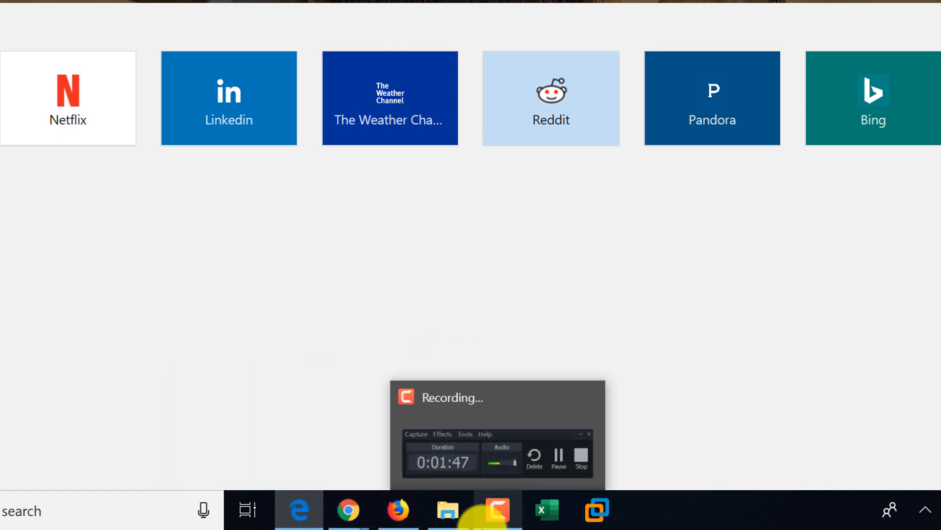
pyautogui.click(497, 514)
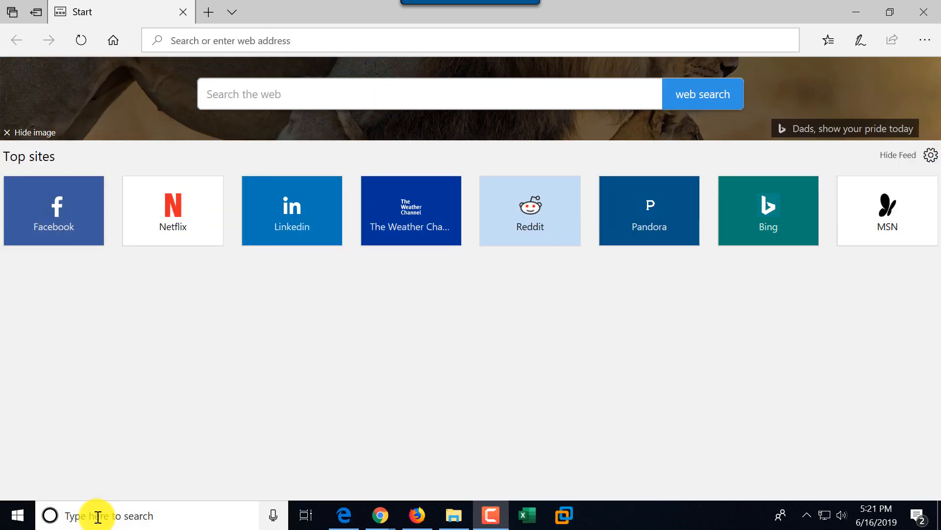
pyautogui.click(98, 516)
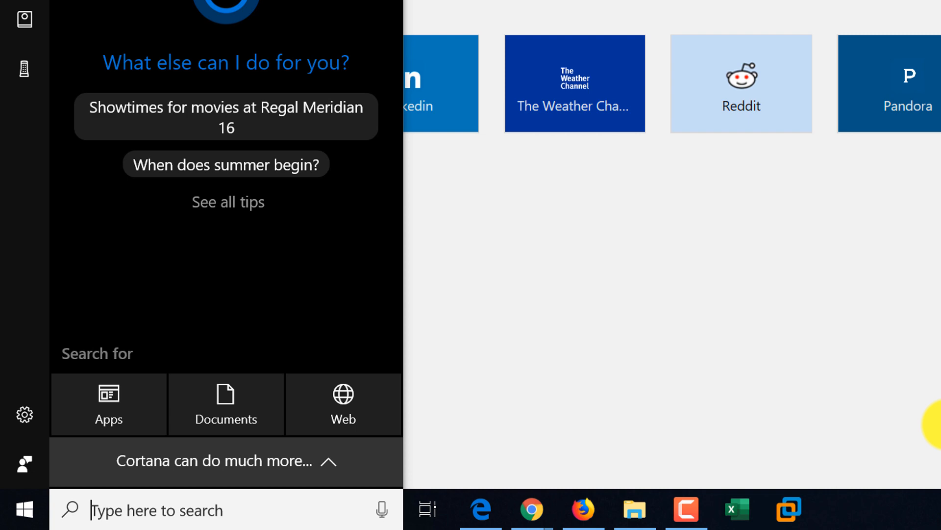
pyautogui.write('word')
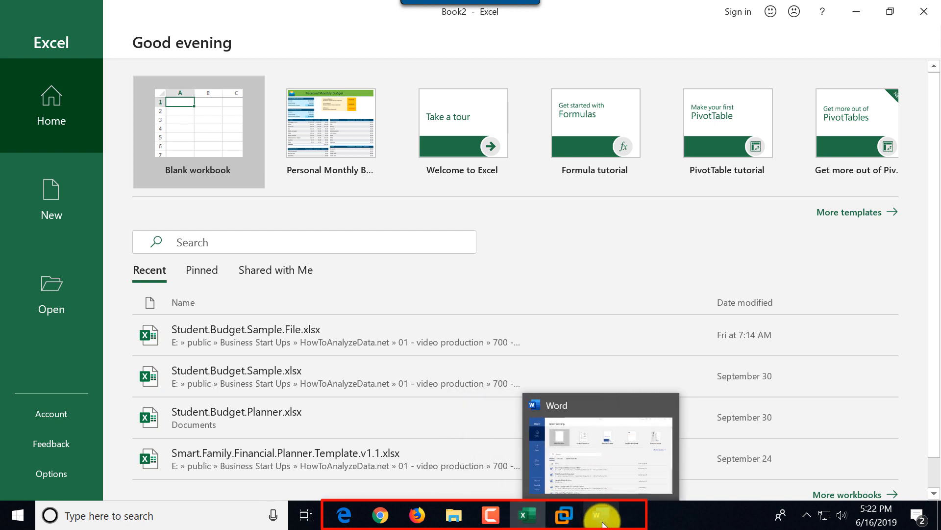
pyautogui.click(600, 515)
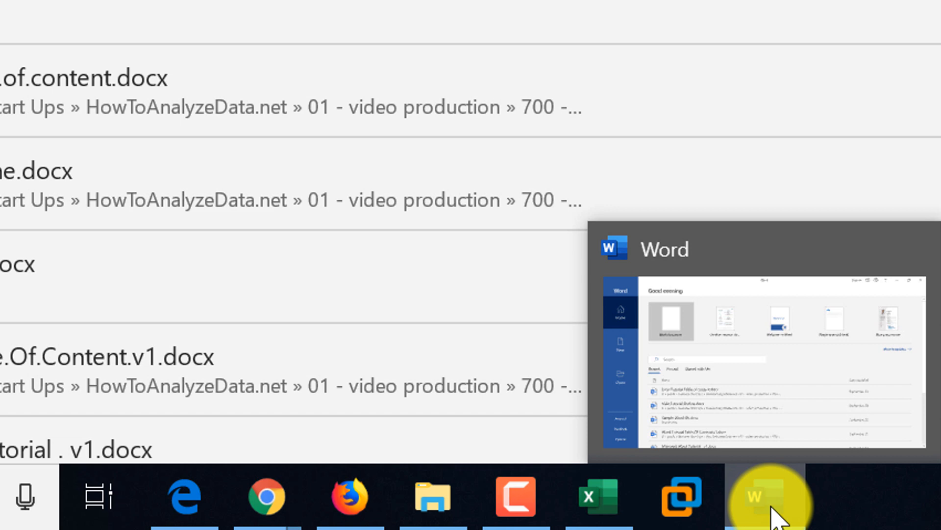
pyautogui.click(757, 498)
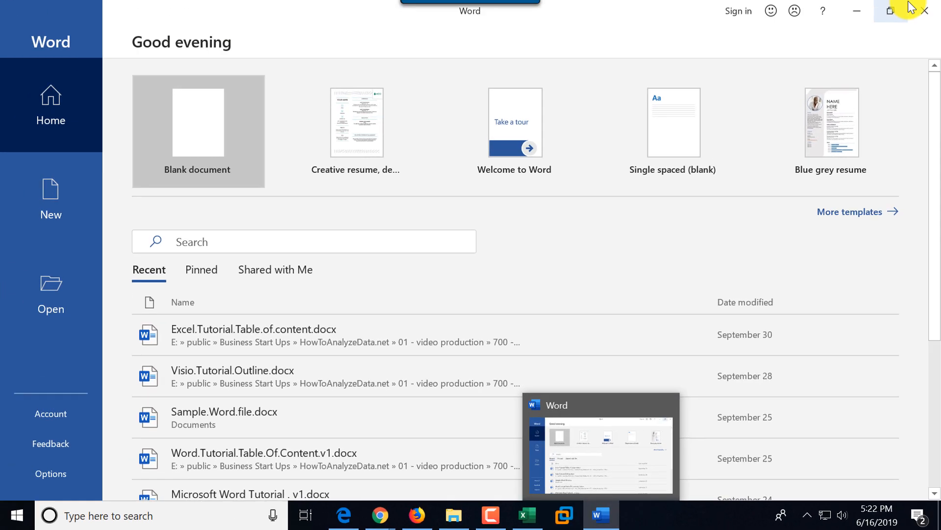
pyautogui.click(527, 515)
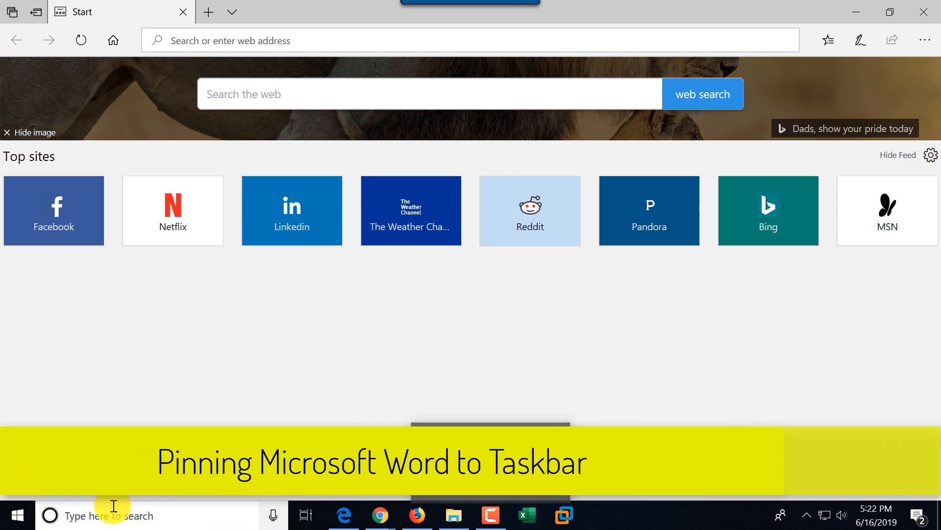
# - Search 'word', launch Word from Best match and pin it to the taskbar
pyautogui.write('word')
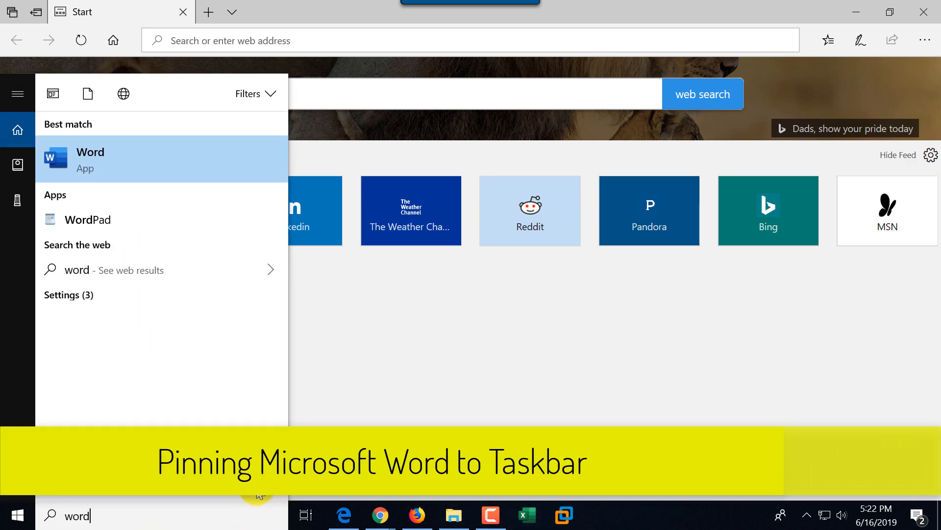
pyautogui.click(90, 159)
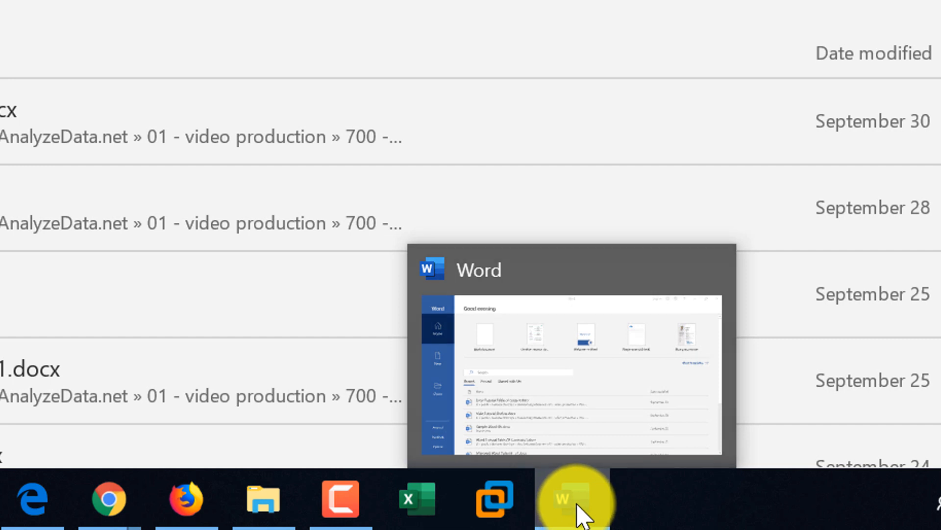
pyautogui.rightClick(567, 504)
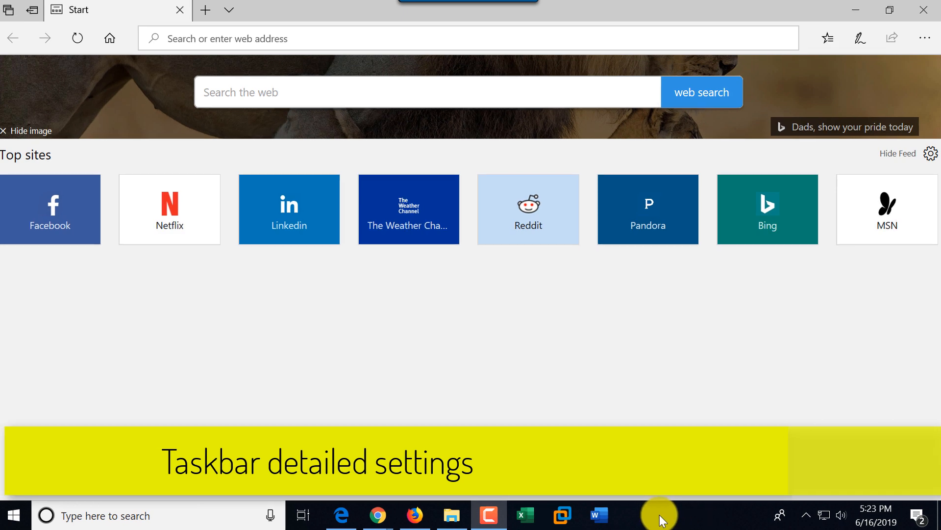
pyautogui.rightClick(663, 514)
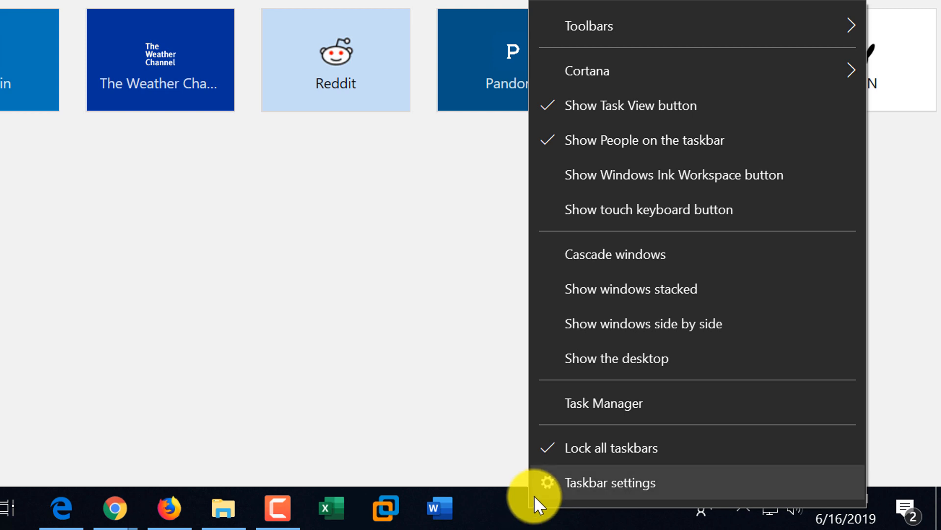
pyautogui.moveTo(573, 450)
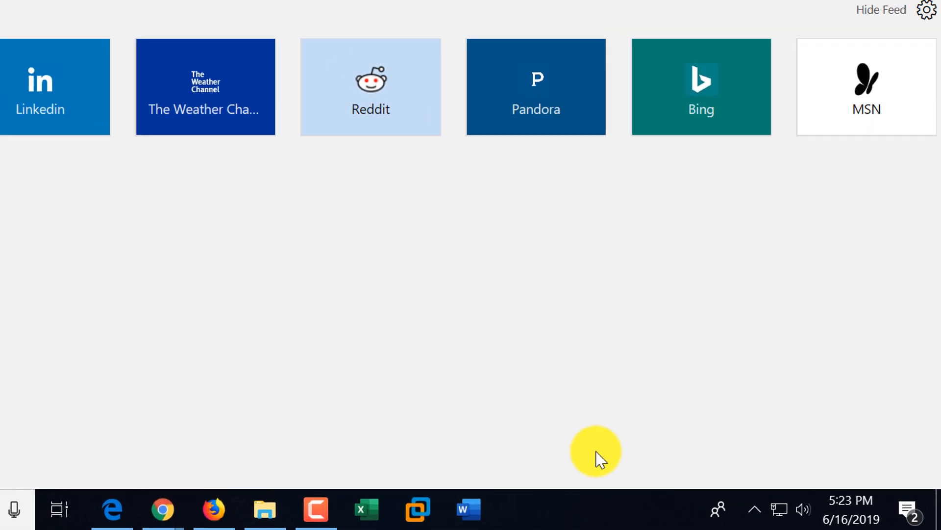
pyautogui.click(112, 508)
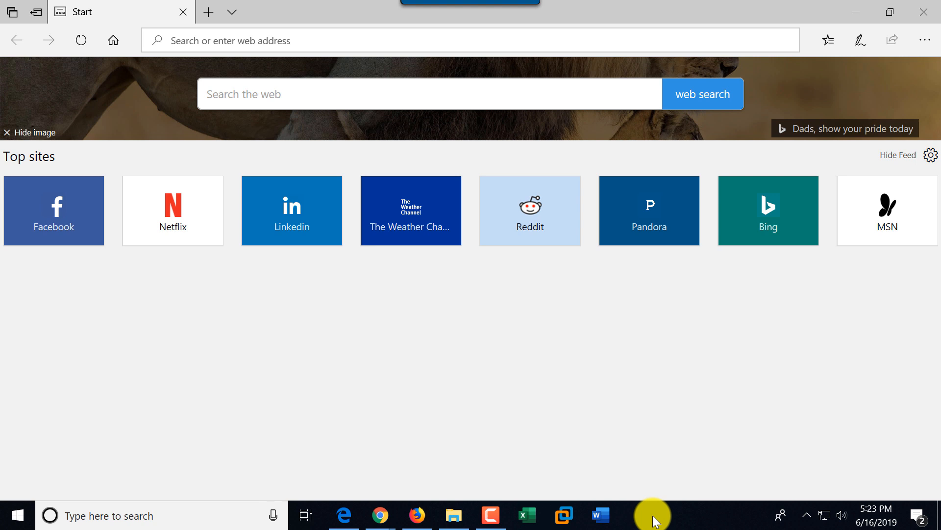